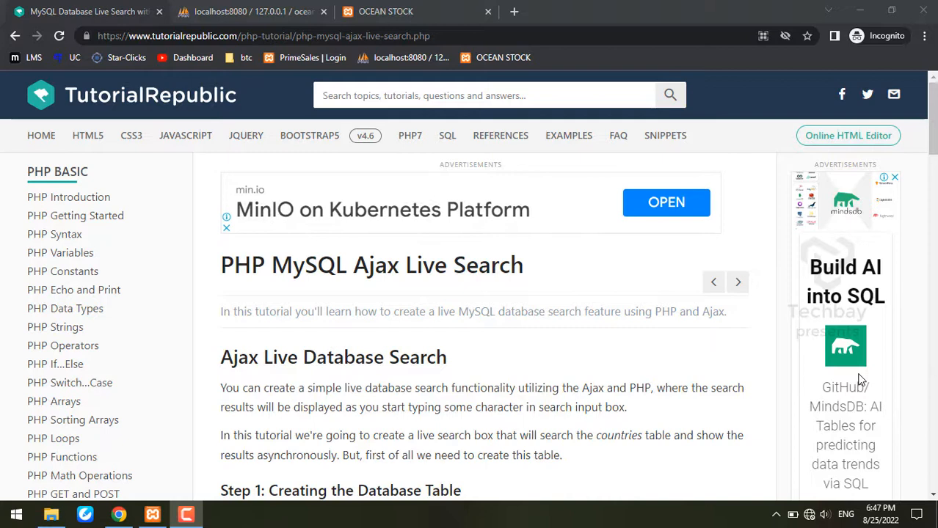
mouse_move(775, 131)
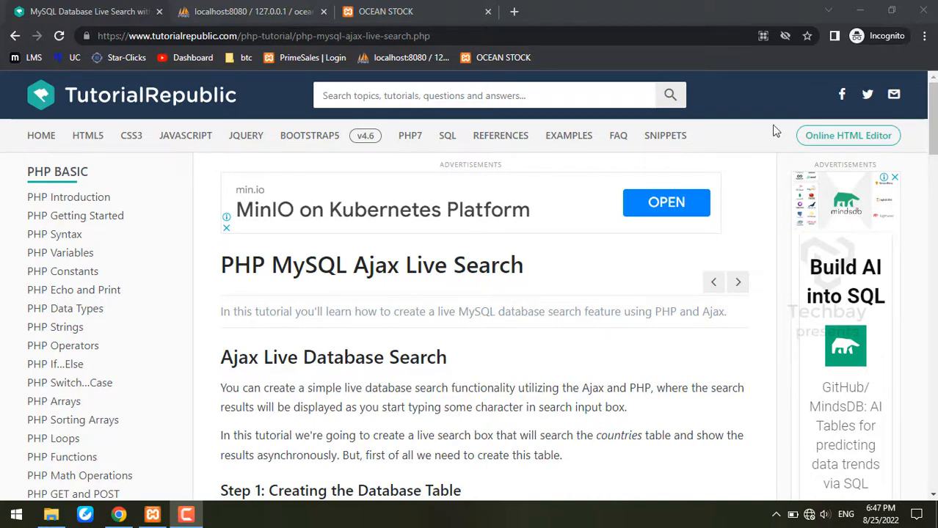
mouse_move(502, 298)
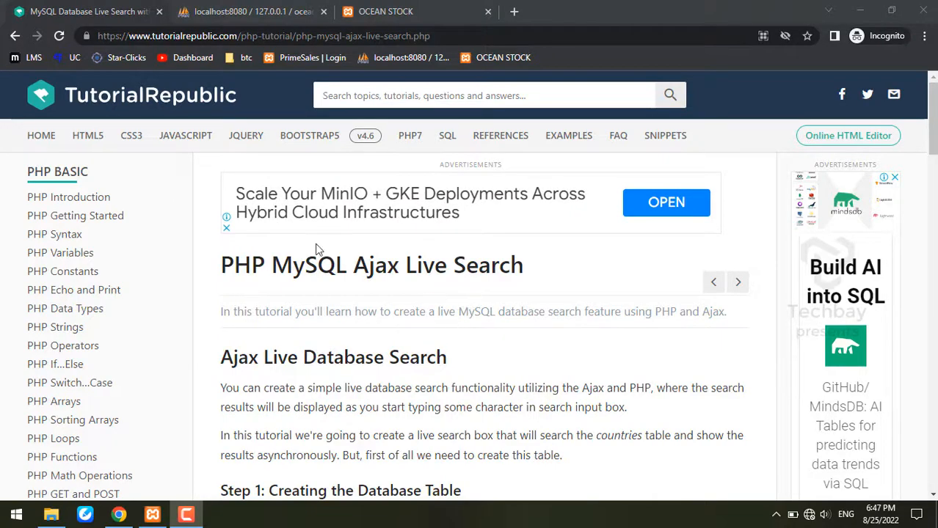
mouse_move(189, 126)
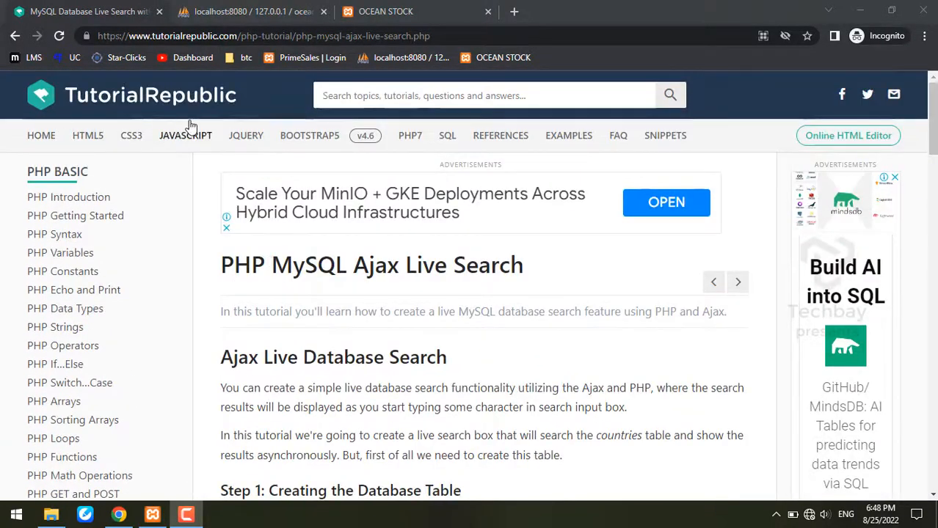
Step: Scroll through the Ajax live search tutorial around its table creation step
scroll("down", 3)
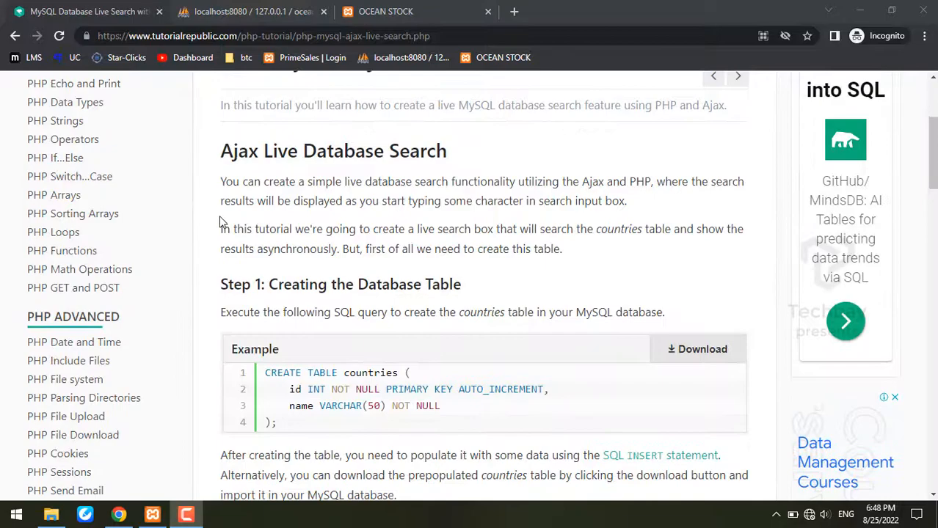
scroll("down", 3)
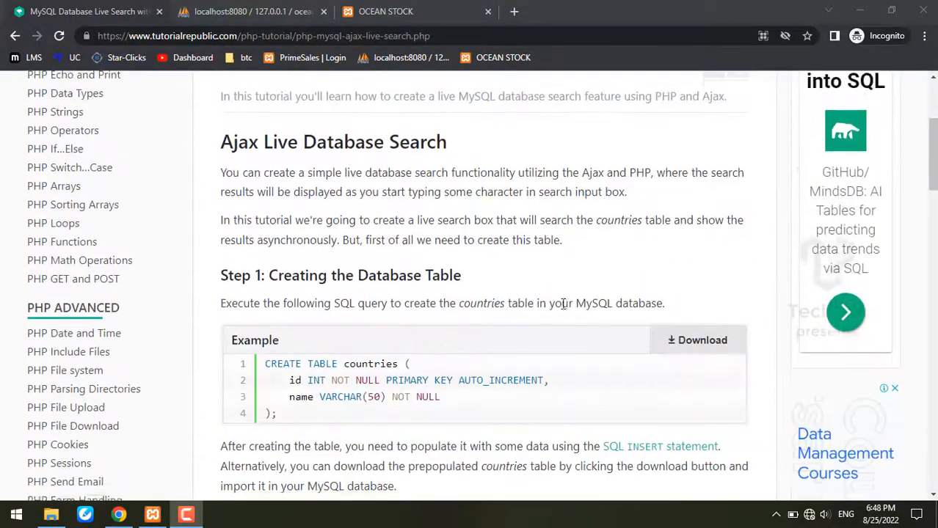
scroll("down", 3)
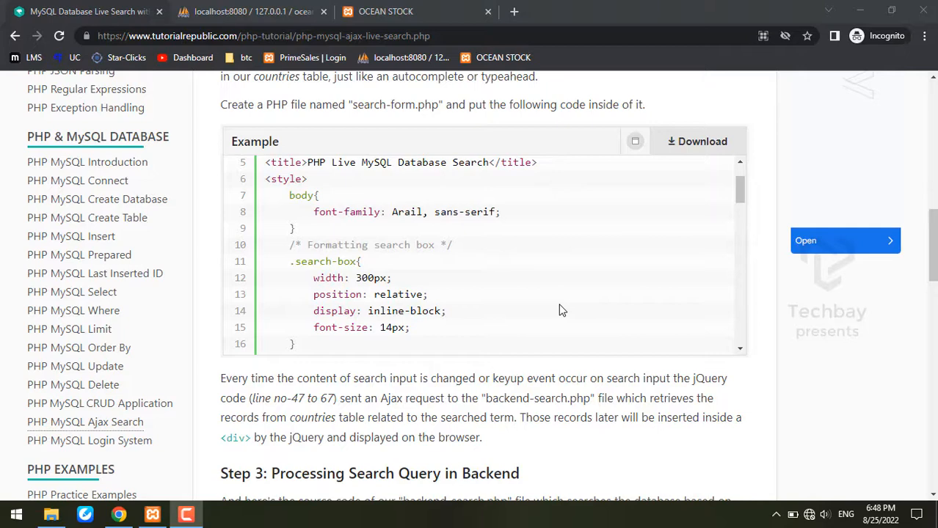
scroll("down", 3)
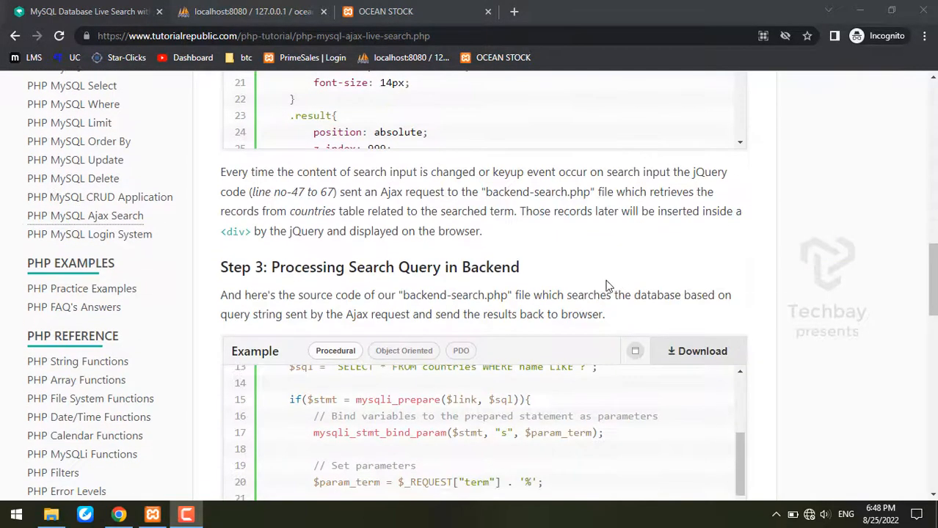
scroll("down", 3)
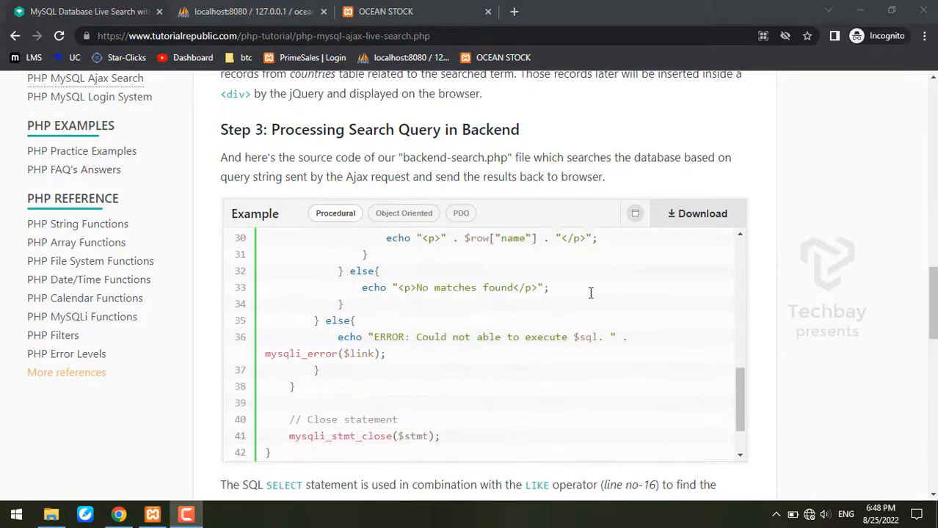
scroll("up", 3)
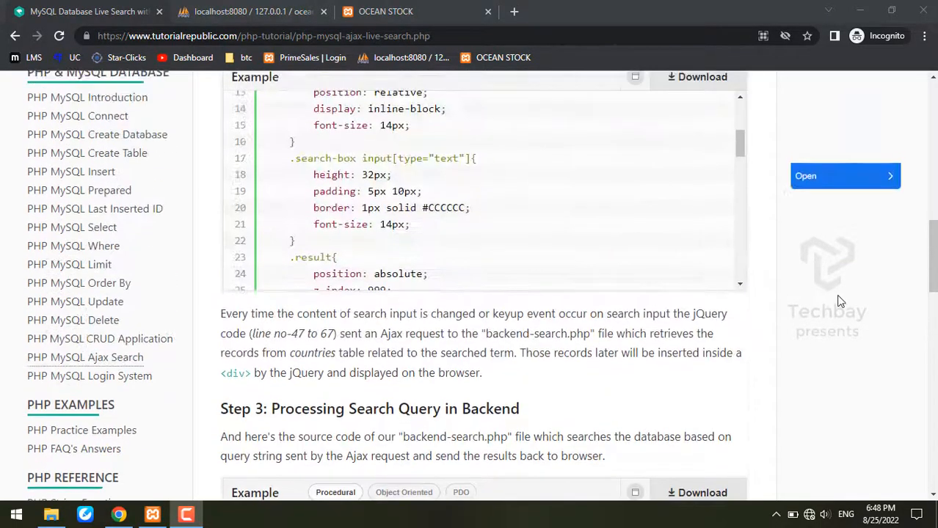
scroll("up", 3)
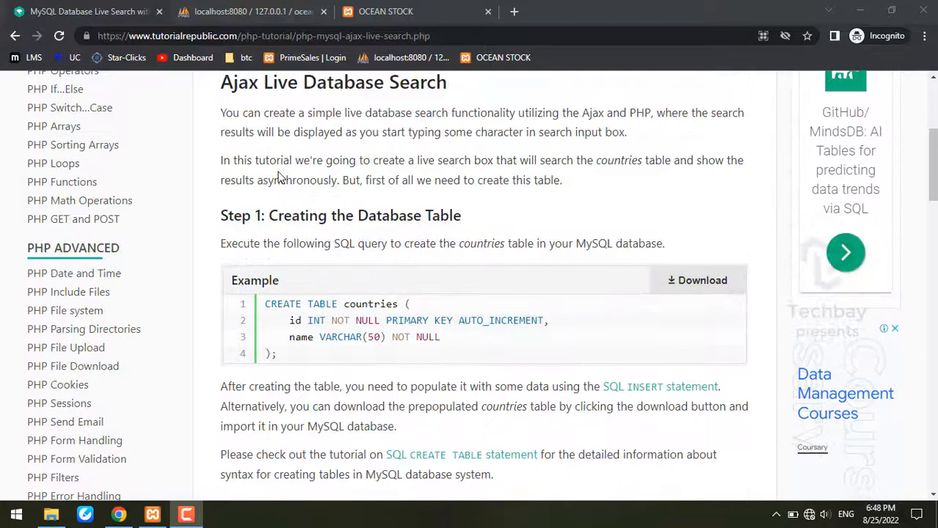
scroll("down", 3)
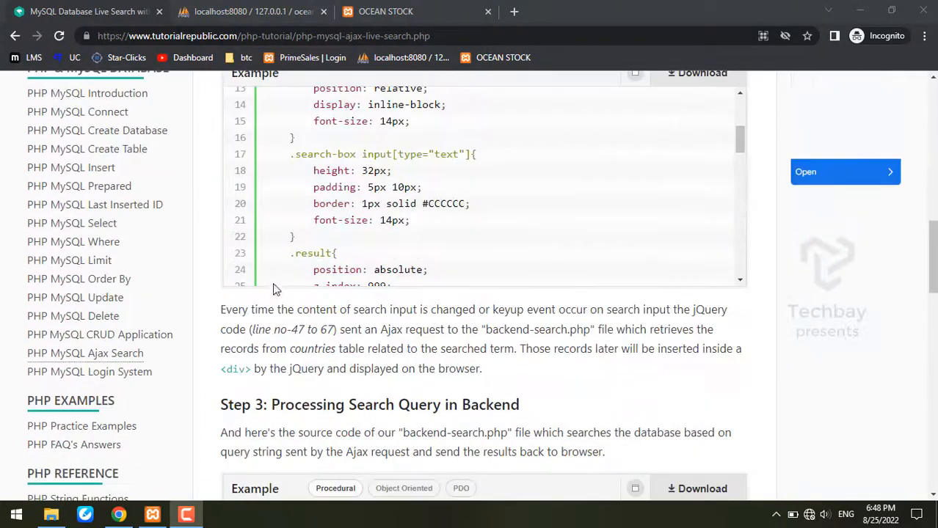
scroll("down", 3)
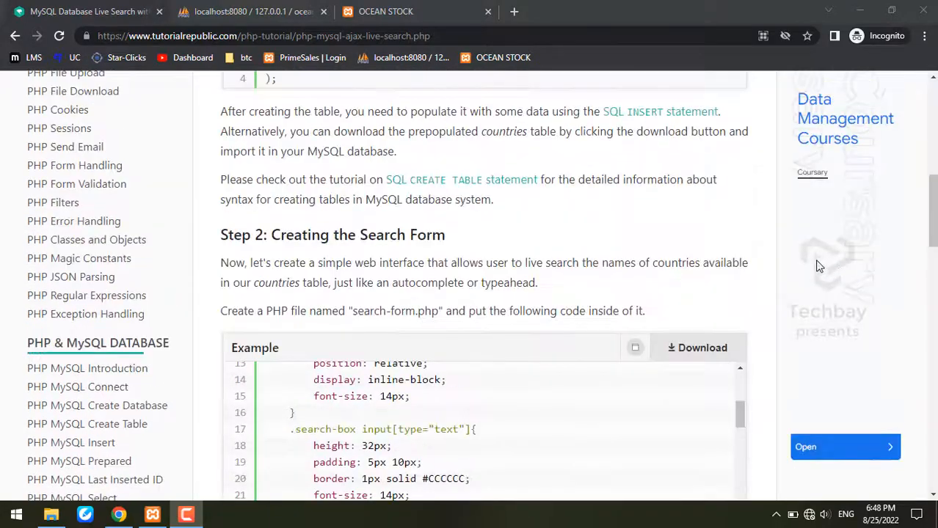
scroll("up", 3)
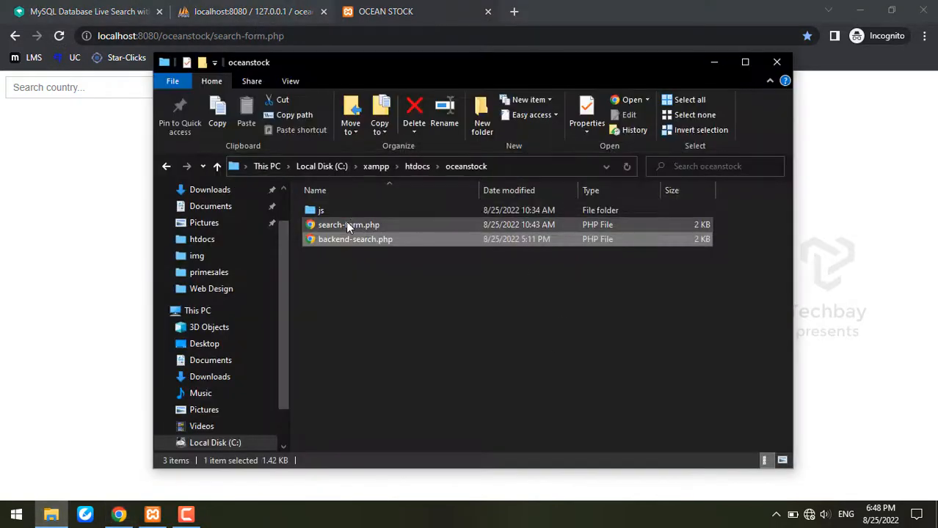
Step: Revisit the tutorial's Step 1 table definition, then show the countries table in phpMyAdmin
left_click(88, 12)
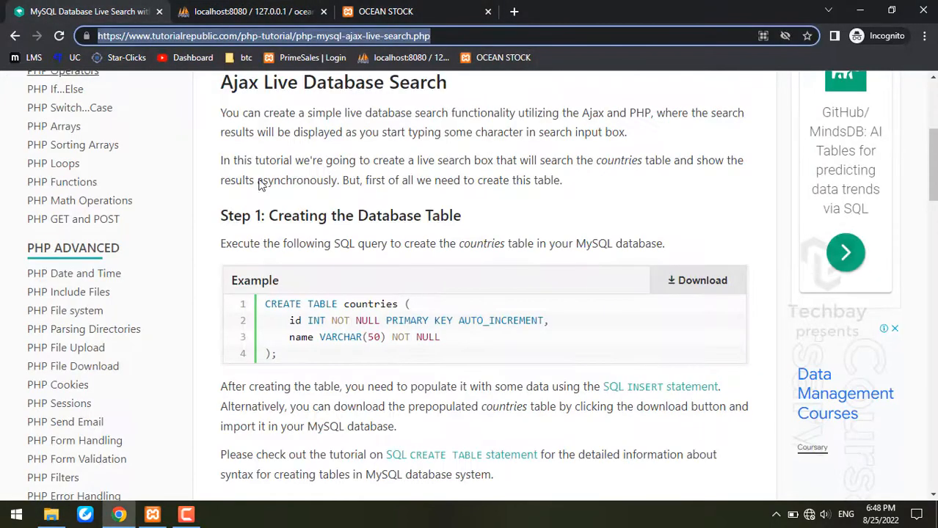
scroll("down", 3)
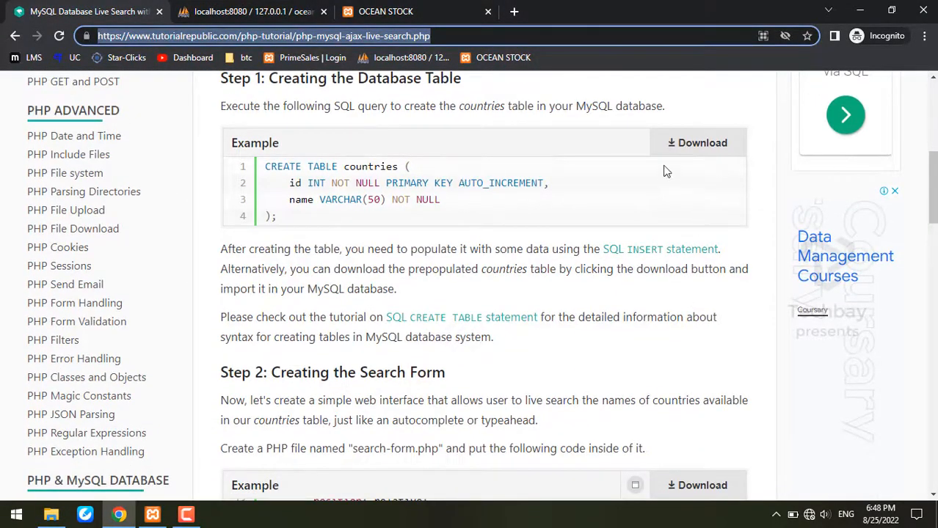
mouse_move(697, 142)
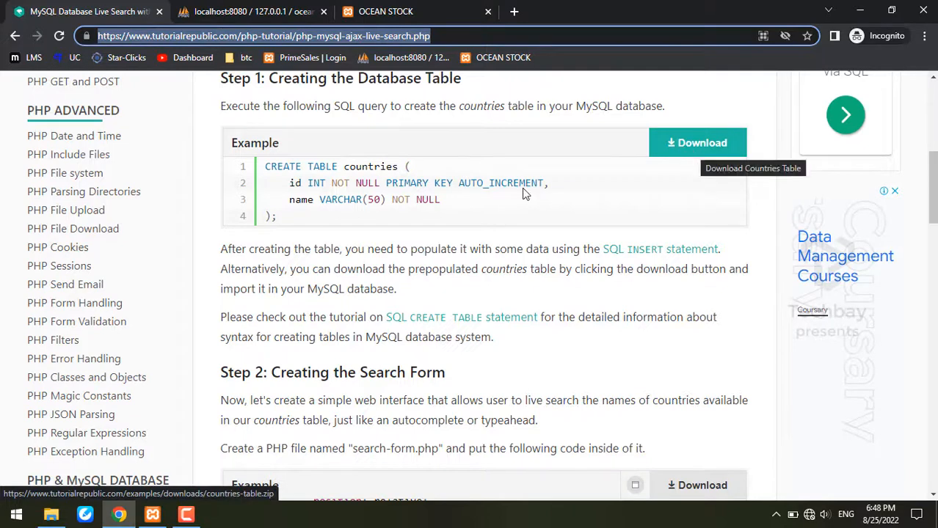
mouse_move(257, 173)
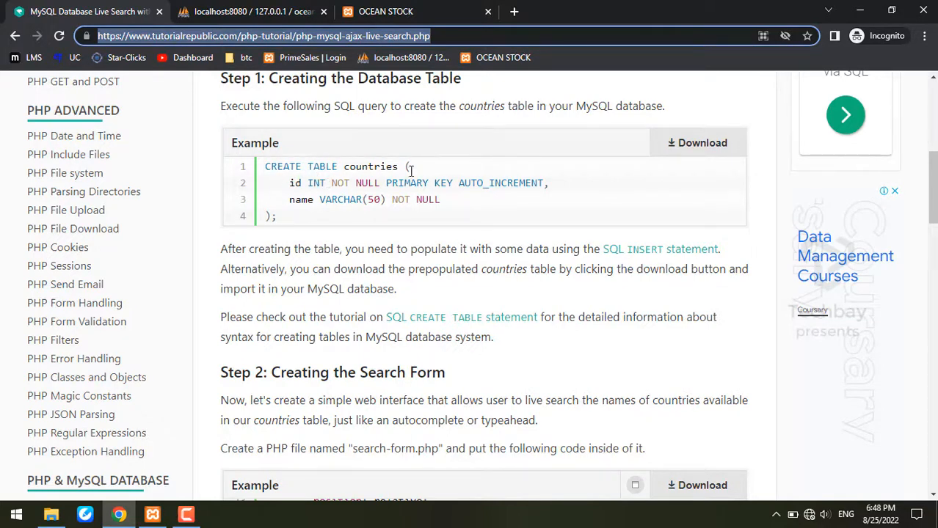
left_click(252, 12)
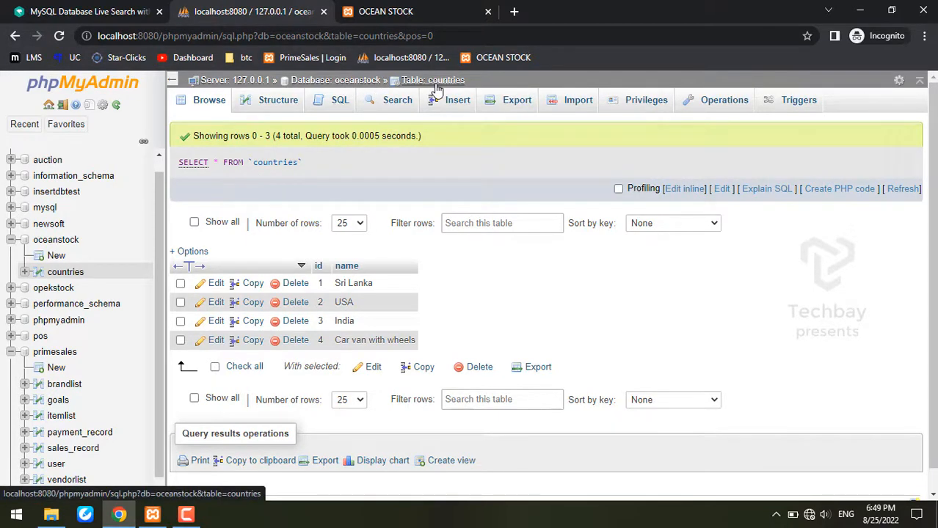
Step: Recheck the tutorial's countries table definition and return to the table's four rows in phpMyAdmin
left_click(74, 11)
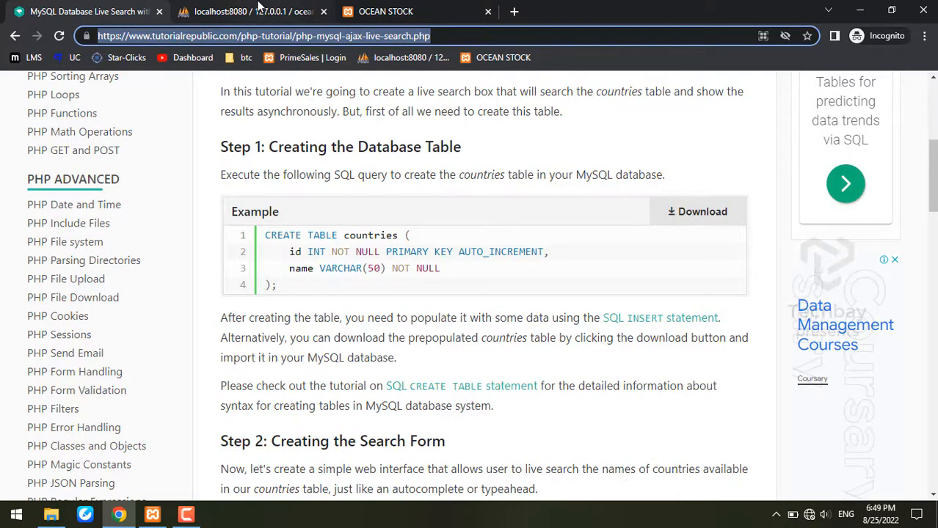
left_click(252, 11)
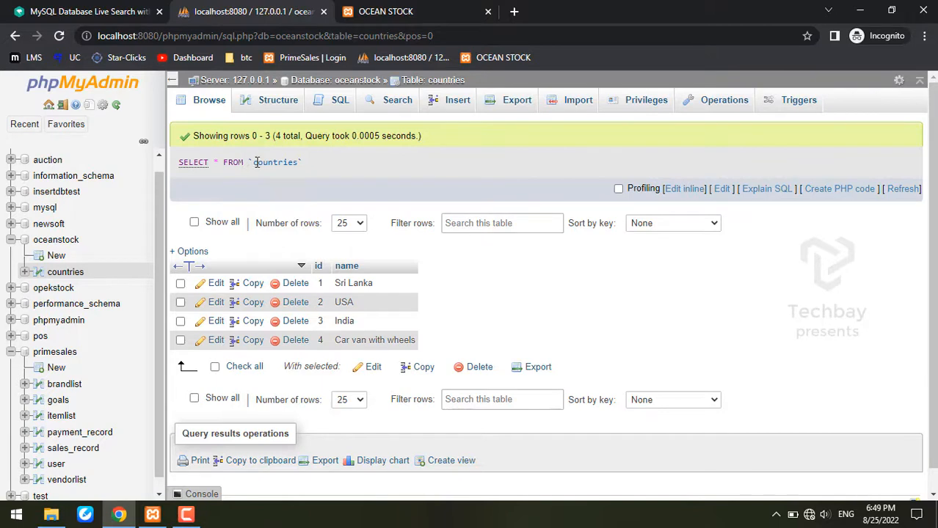
mouse_move(347, 303)
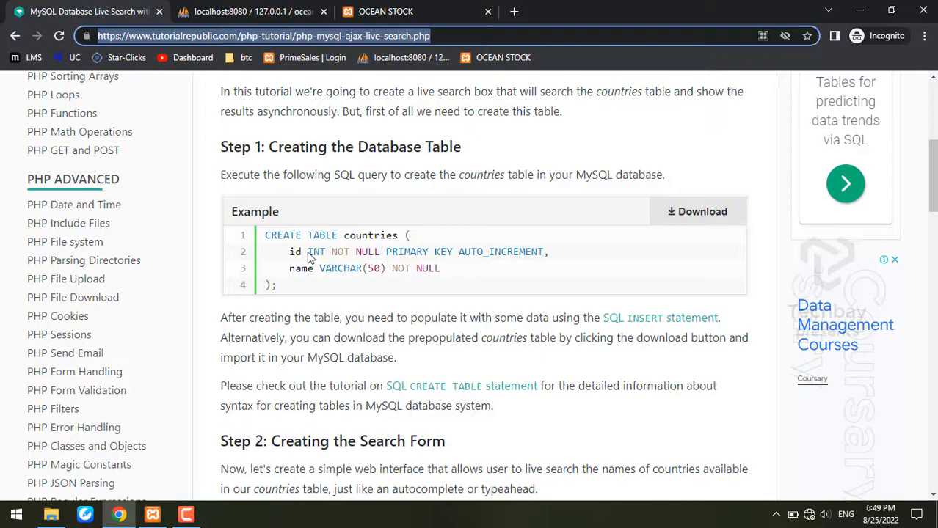
mouse_move(374, 286)
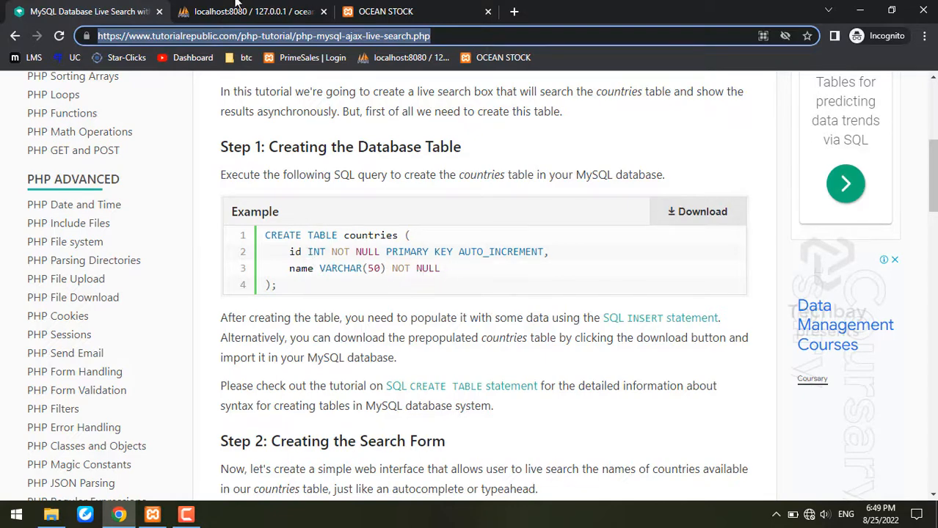
Step: Delete the 'Car van with wheels' row, leaving Sri Lanka, USA and India, and return to the tutorial
left_click(252, 12)
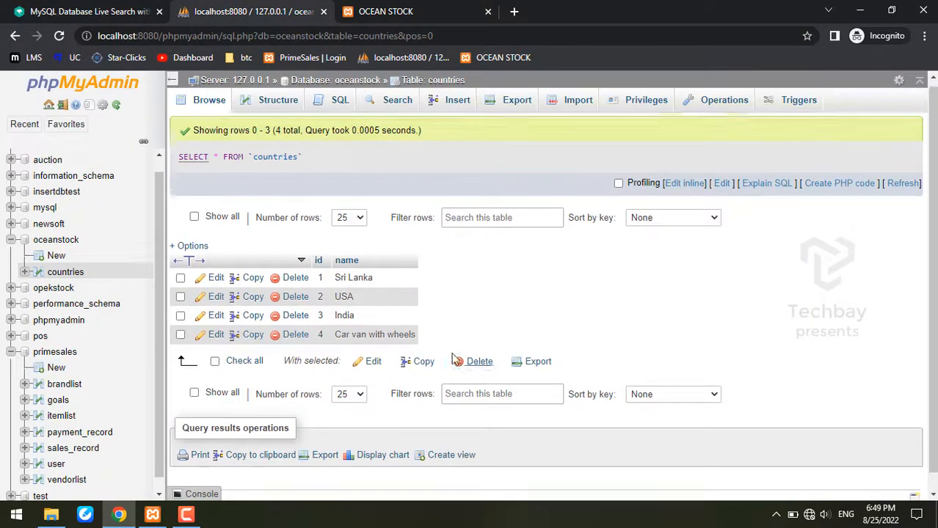
scroll("down", 3)
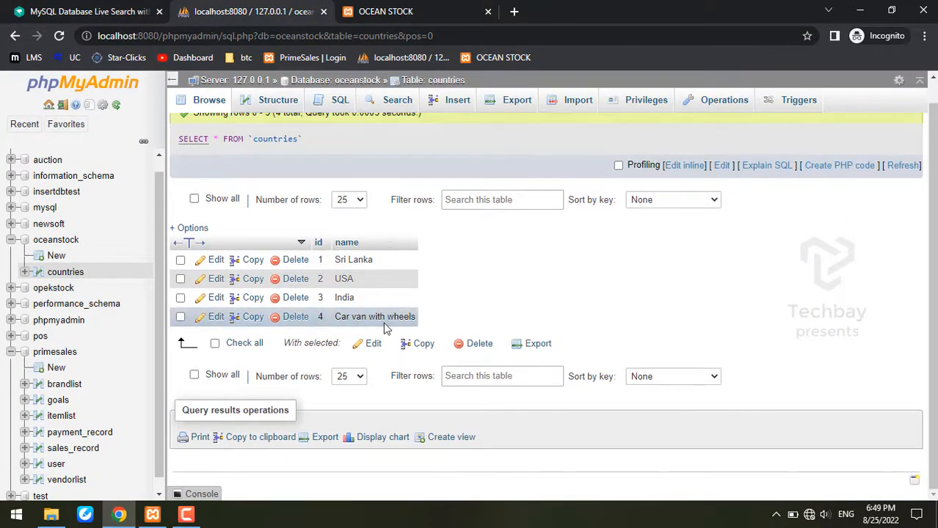
left_click(296, 317)
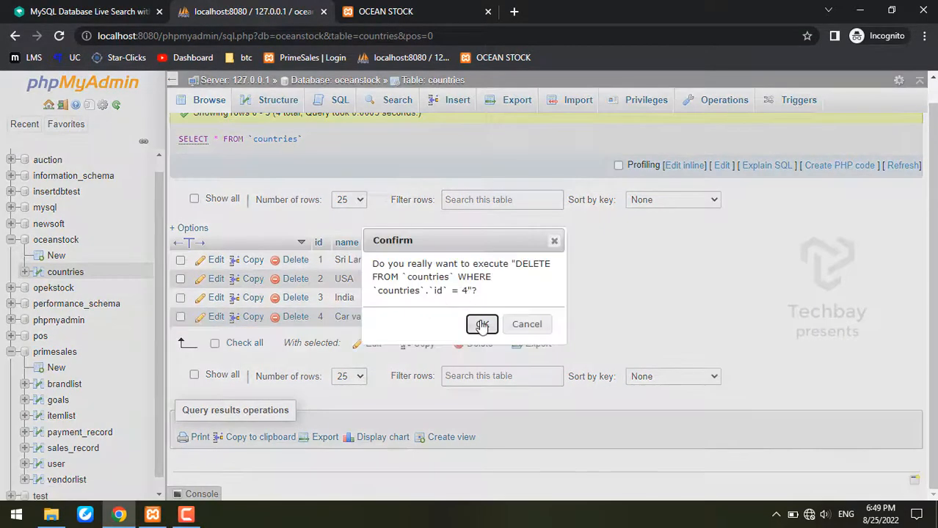
left_click(481, 324)
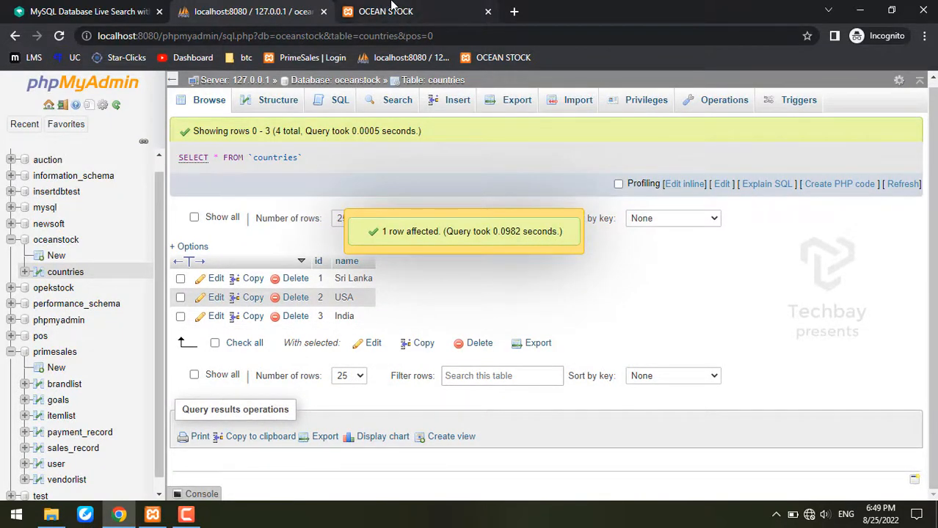
left_click(88, 12)
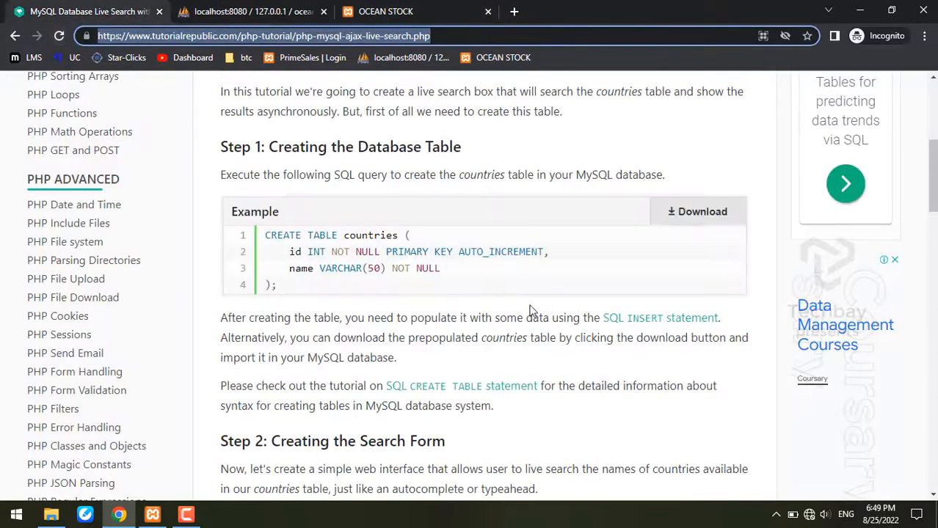
Step: Scroll the tutorial to Step 1: Creating the Database Table
scroll("up", 3)
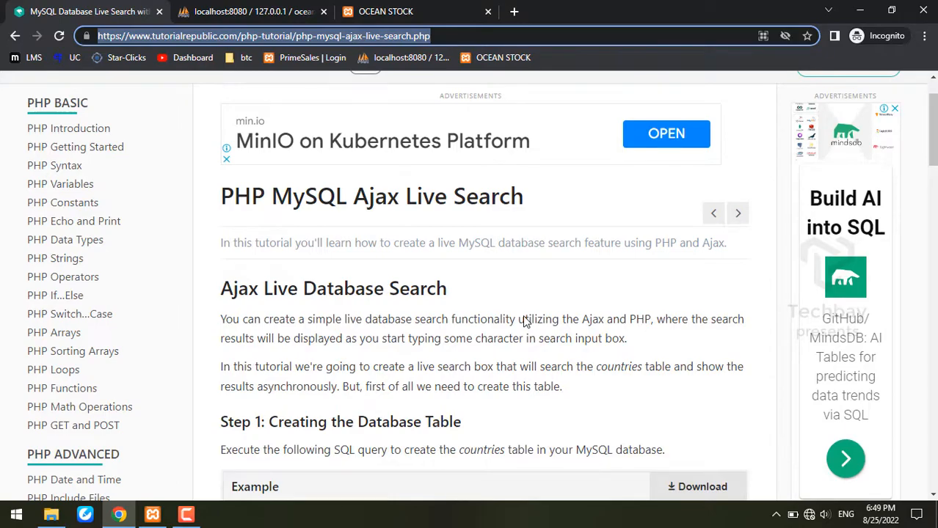
scroll("down", 3)
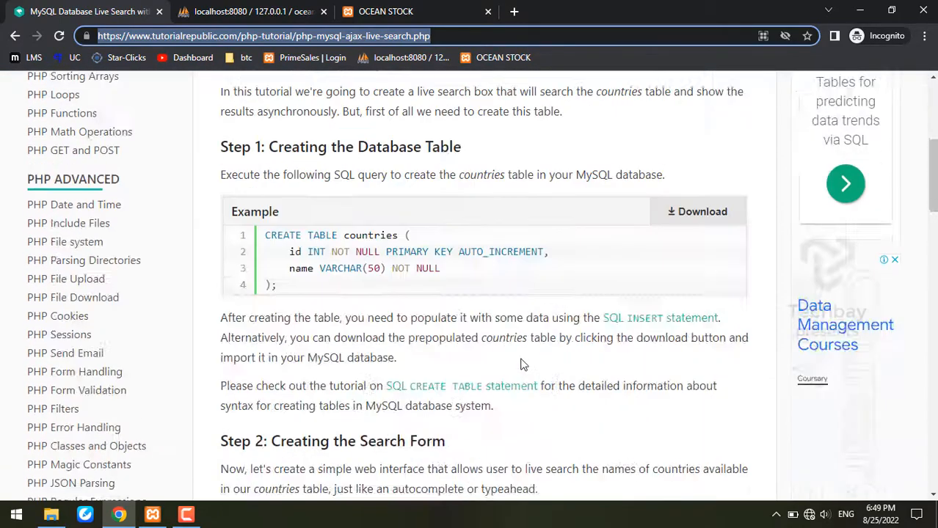
scroll("down", 3)
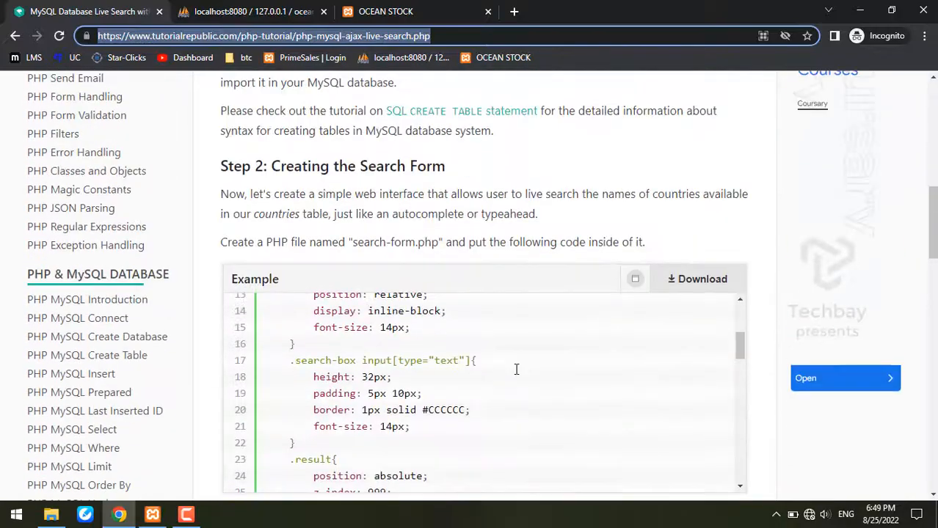
scroll("up", 3)
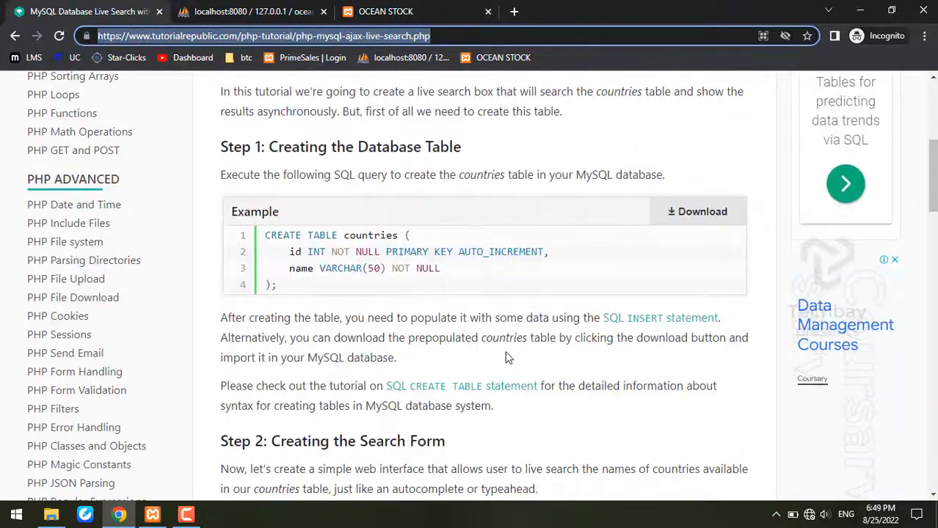
scroll("down", 3)
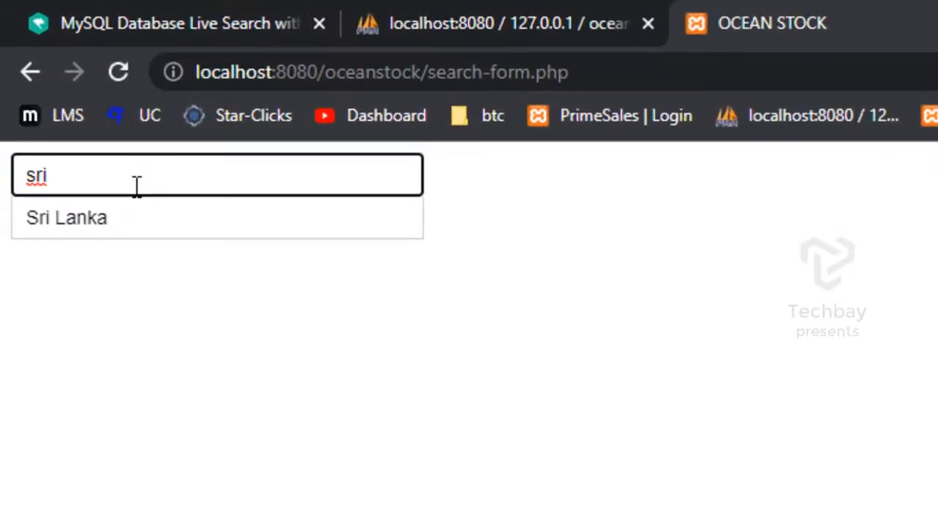
Step: Search 'lan', 'sri', 'r' and 'lanka' on search-form.php, finding only prefix matches like Sri Lanka for 'sri'
type("lan")
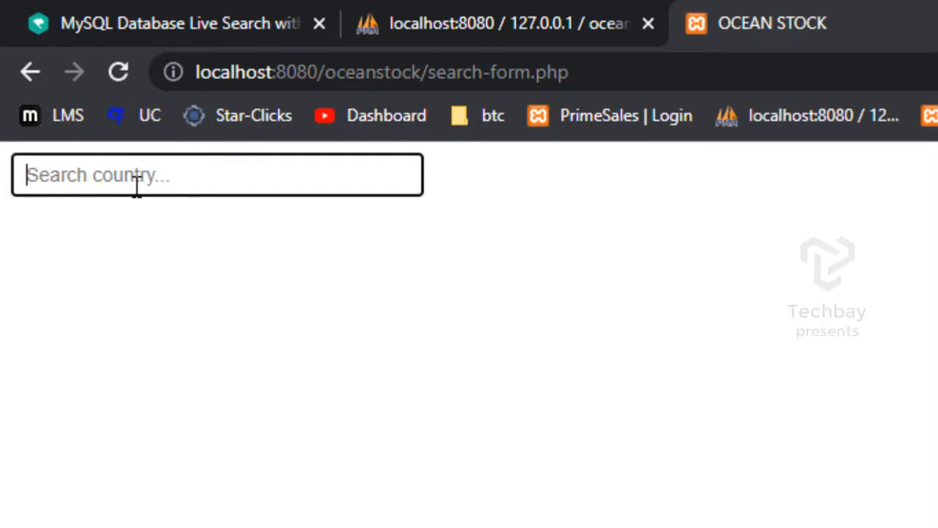
type("sri")
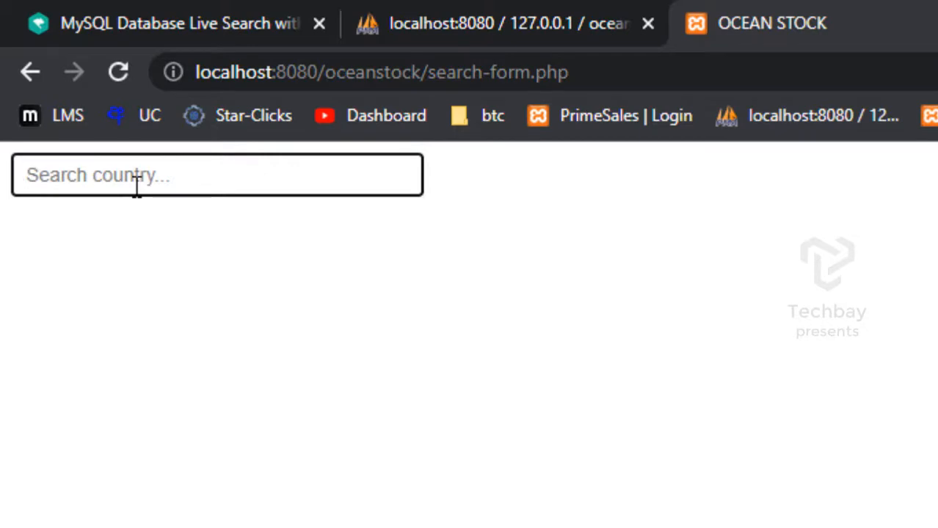
type("sri")
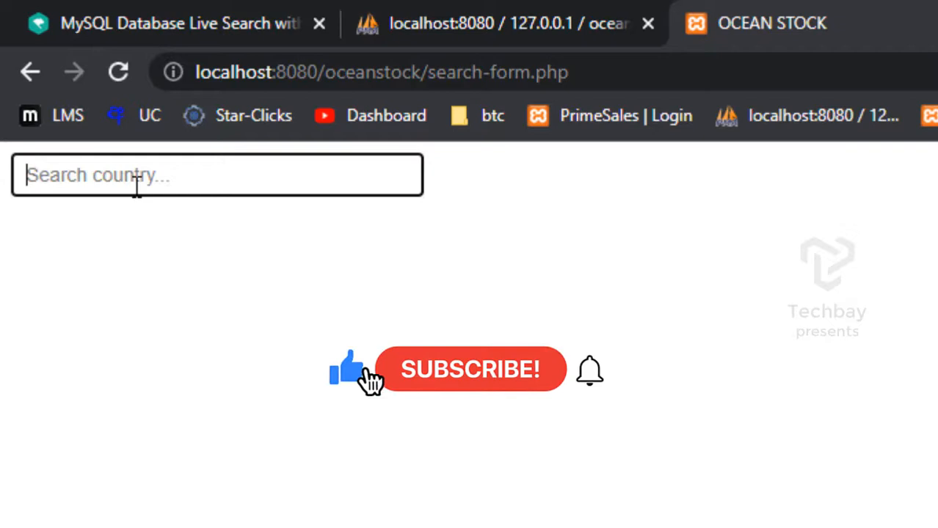
type("r")
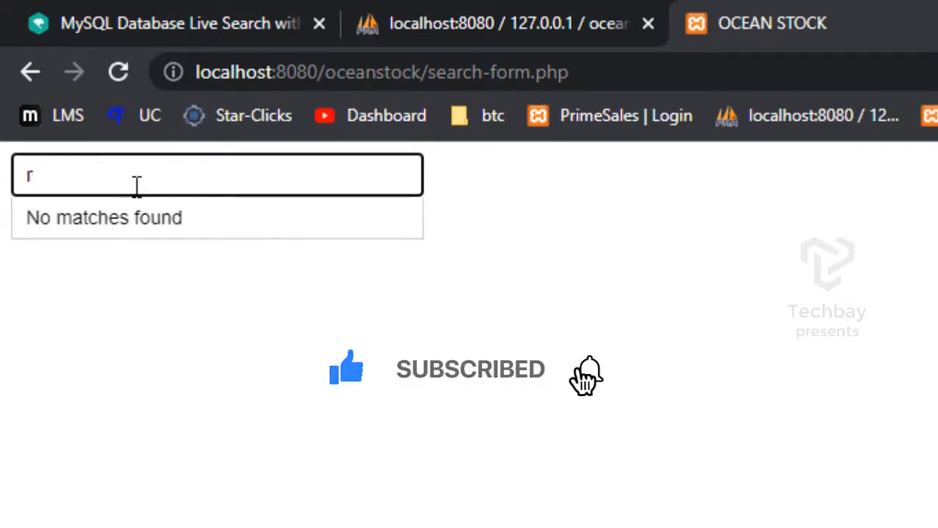
key("Backspace")
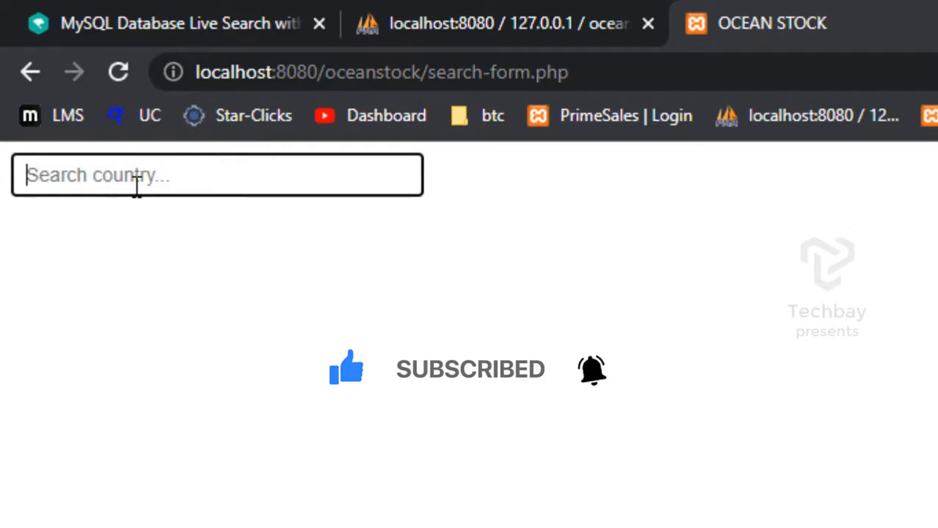
type("lanka")
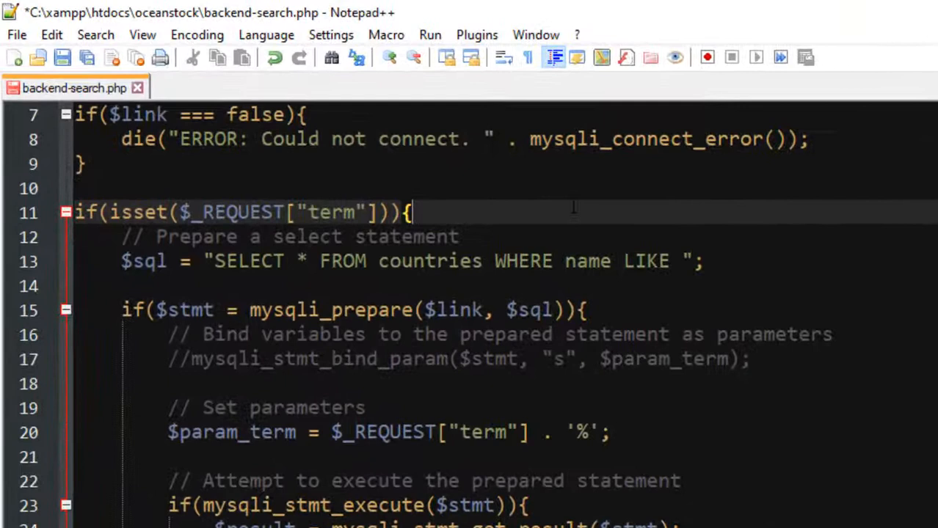
Step: Add the line $Name=$_REQUEST["term"]; above the select statement in backend-search.php
key("Enter")
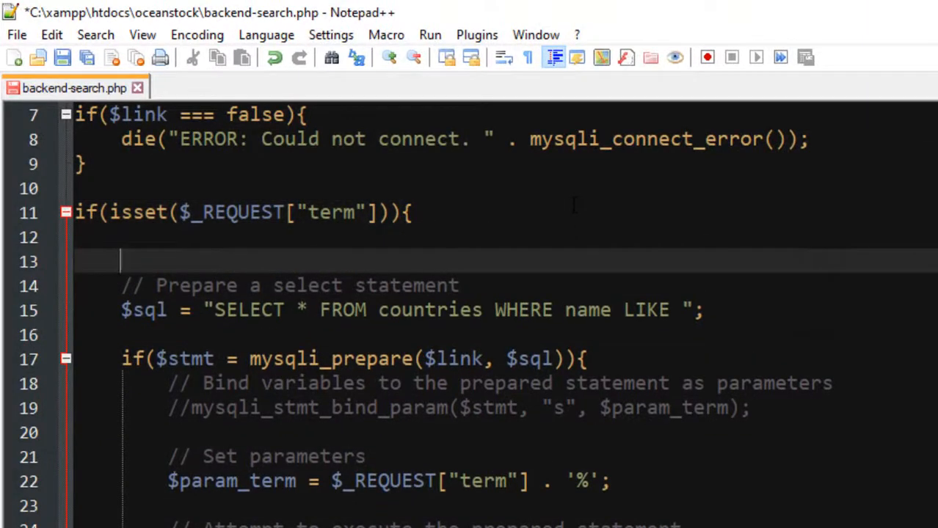
type("$")
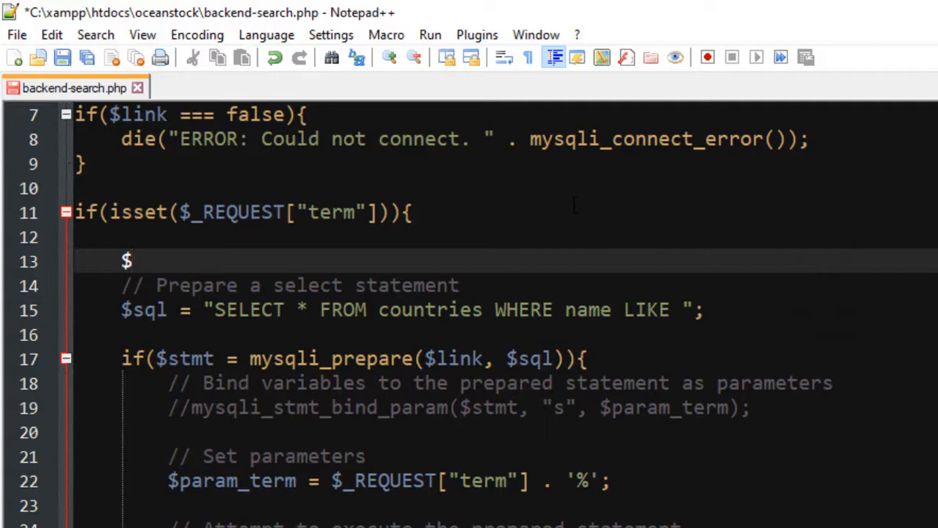
type("Name")
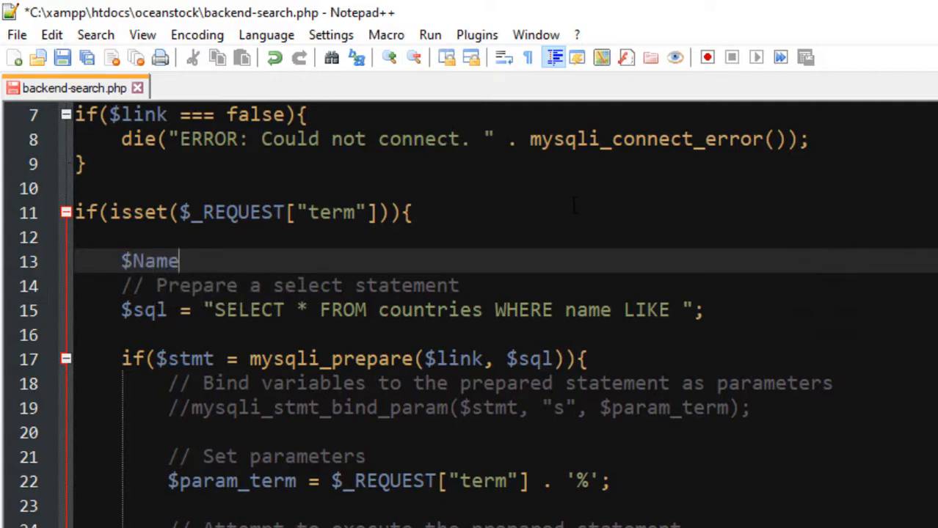
type("=")
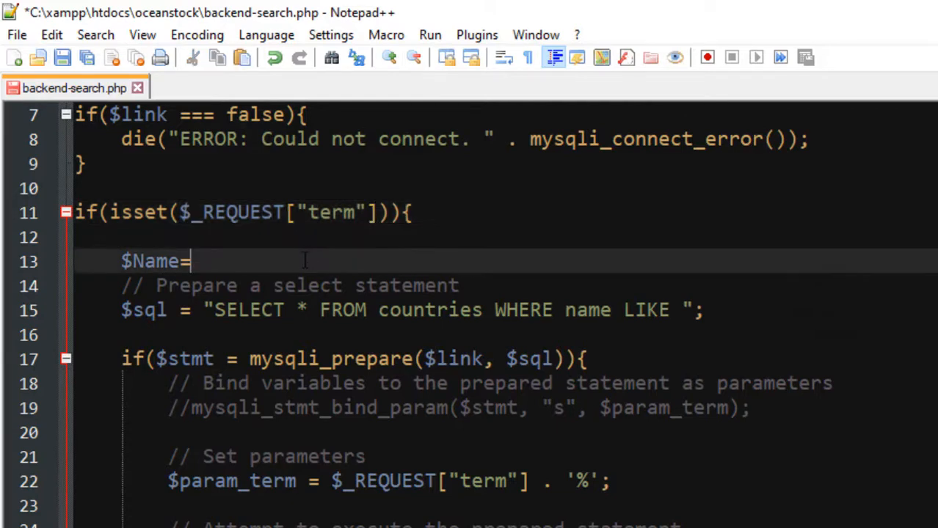
type("$_REQUEST[\"term\"]")
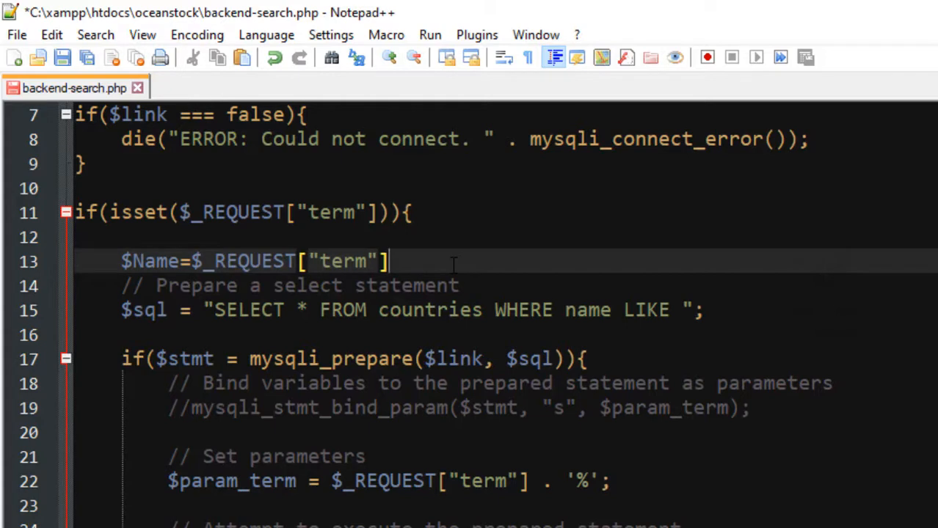
type(";")
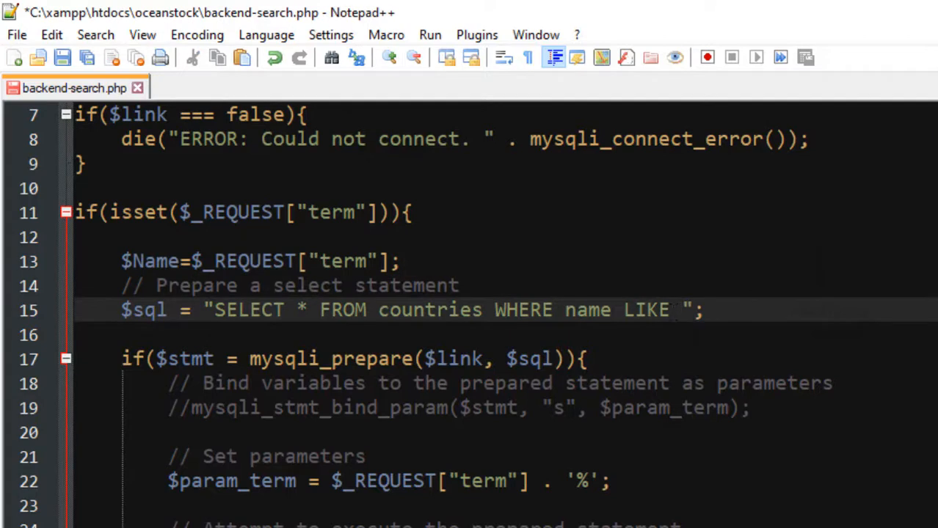
Step: Change the countries query to LIKE '%$Name%' and save backend-search.php
type("'")
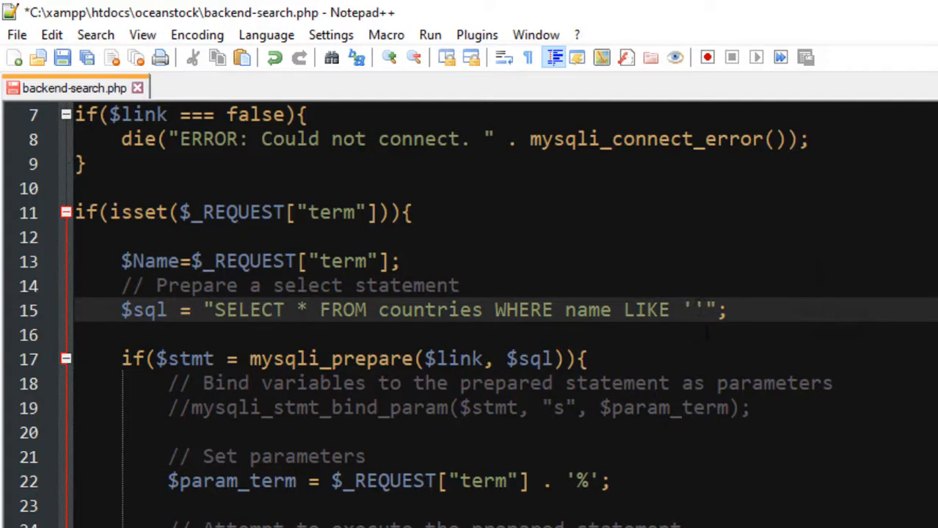
type("$Name")
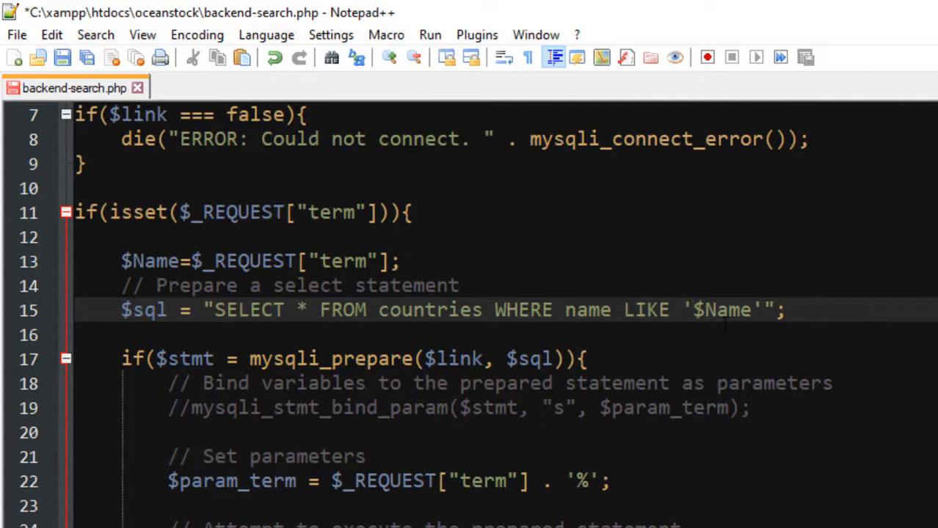
type("%")
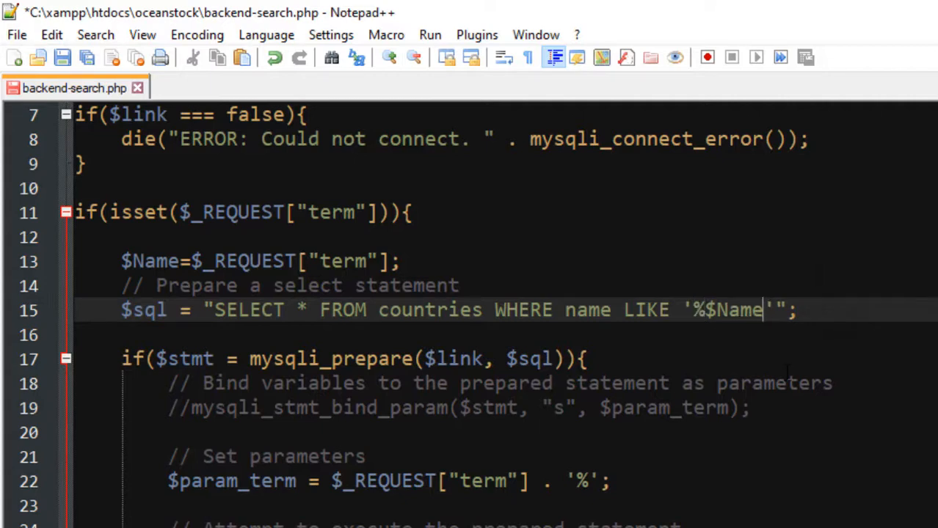
type("%")
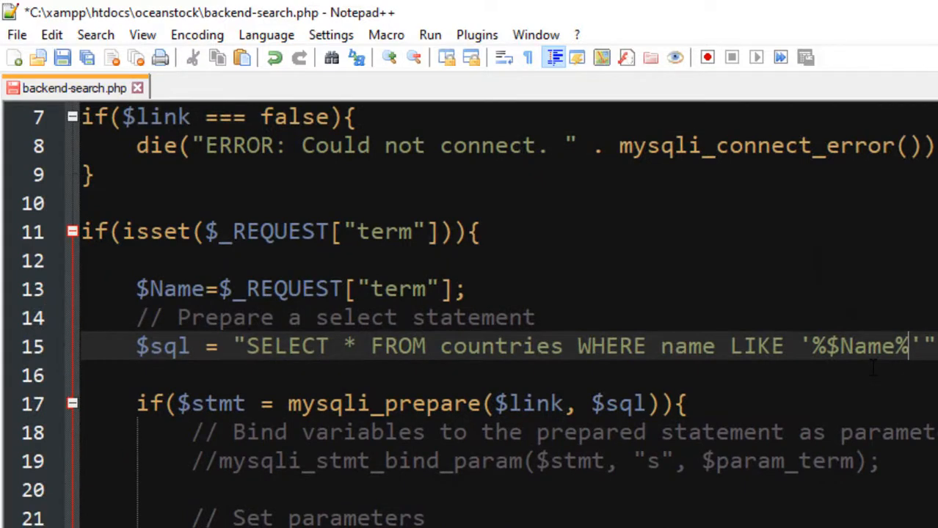
key("Ctrl+s")
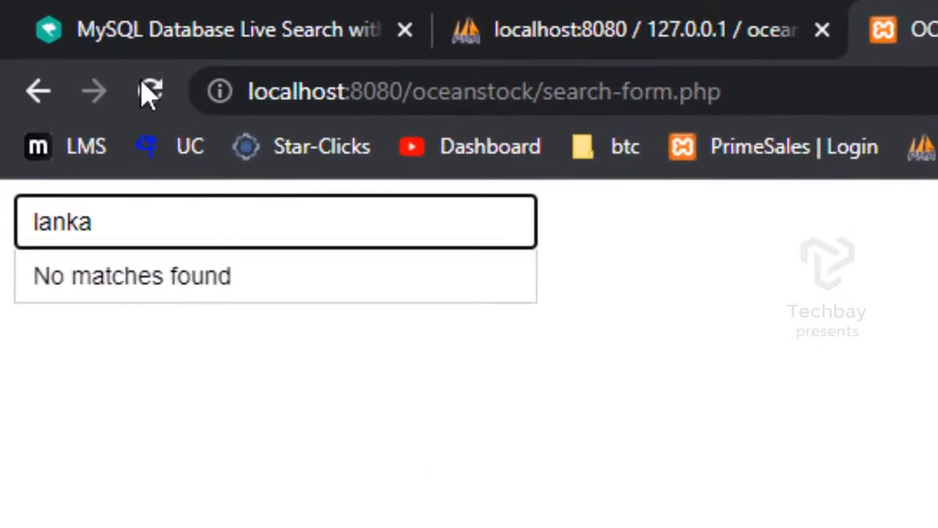
Step: Reload search-form.php and verify 'sri', its trimmed tails and 'us' suggest Sri Lanka and USA
left_click(150, 91)
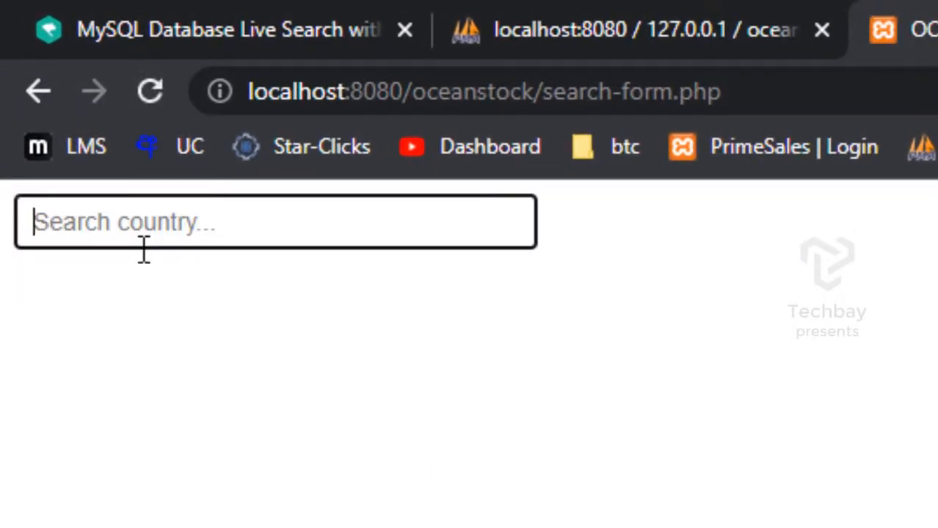
type("s")
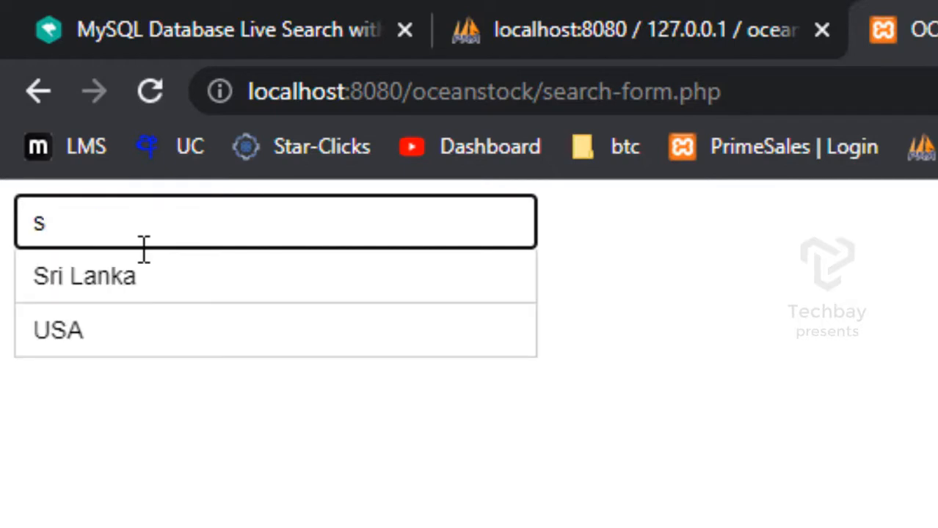
type("ri")
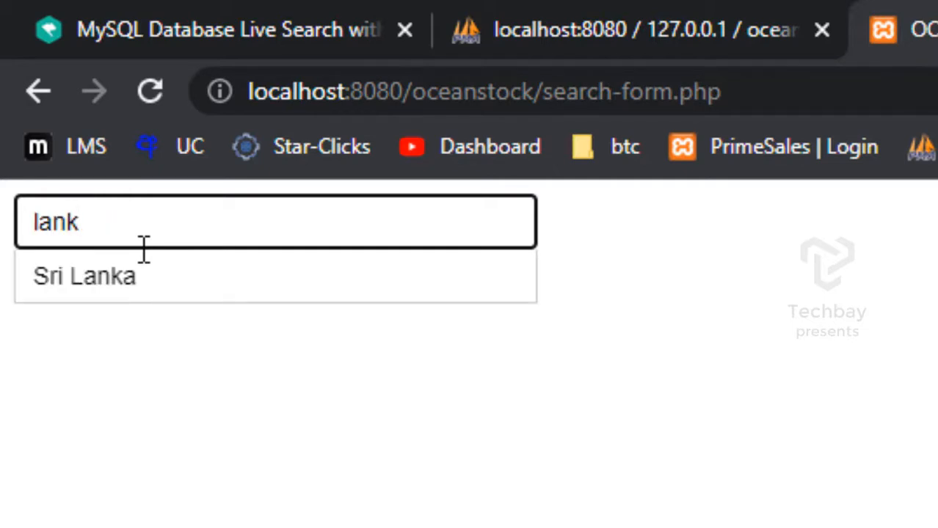
key("Backspace")
type("a")
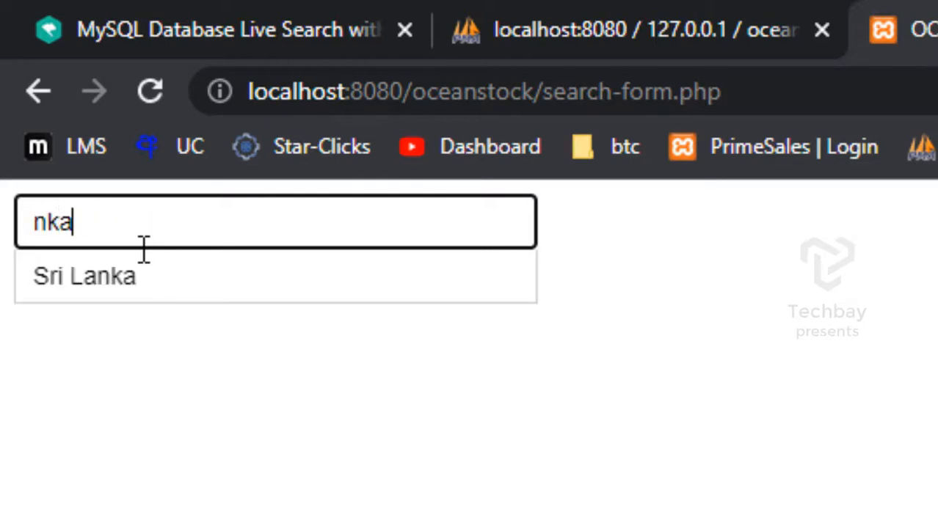
key("Backspace")
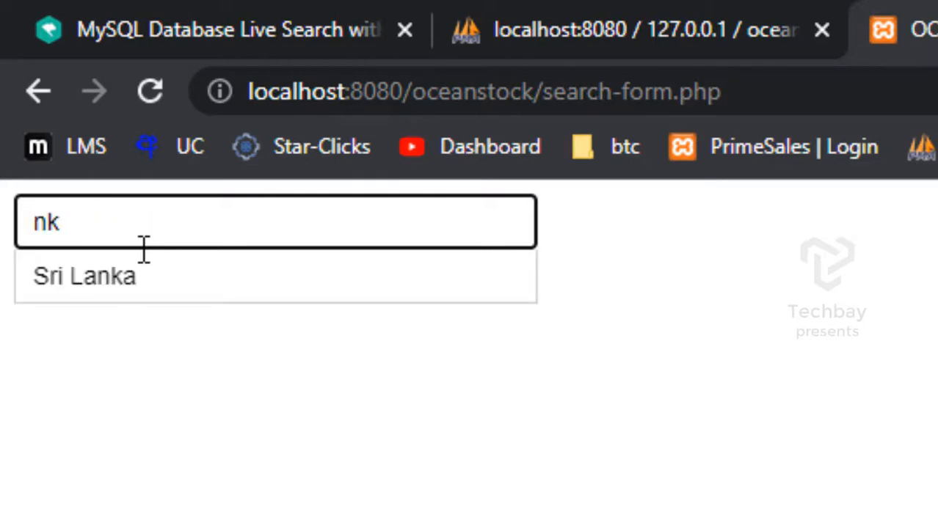
type("us")
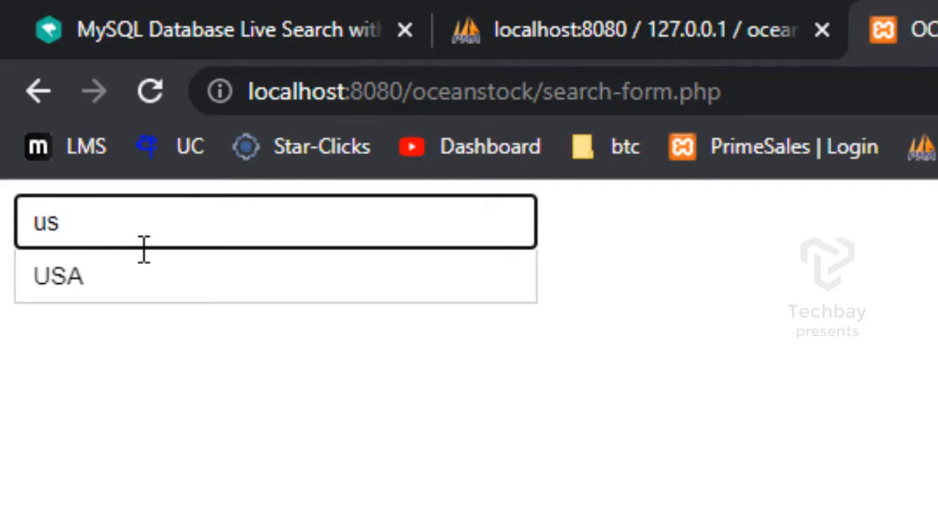
type("s")
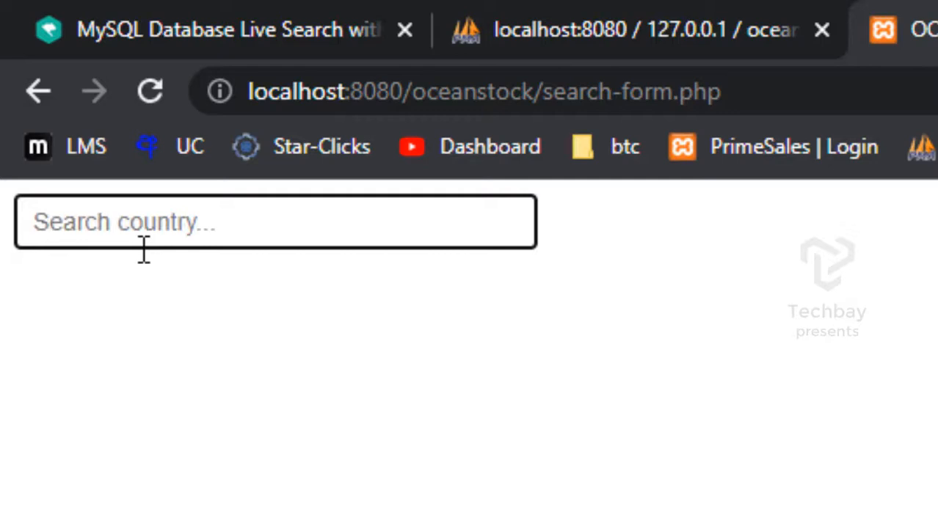
Step: Search 'd' and 'India' to confirm mid-name matches, then bring up the countries table in phpMyAdmin
type("d")
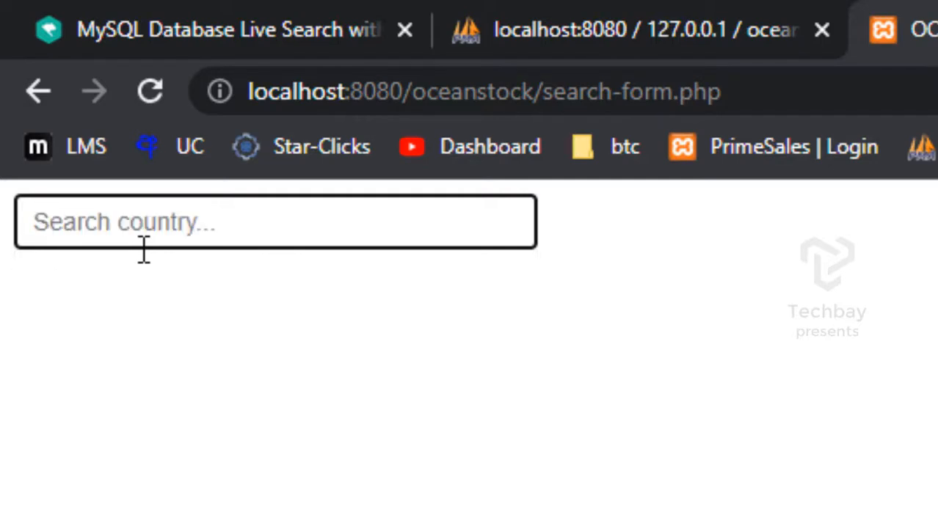
type("In")
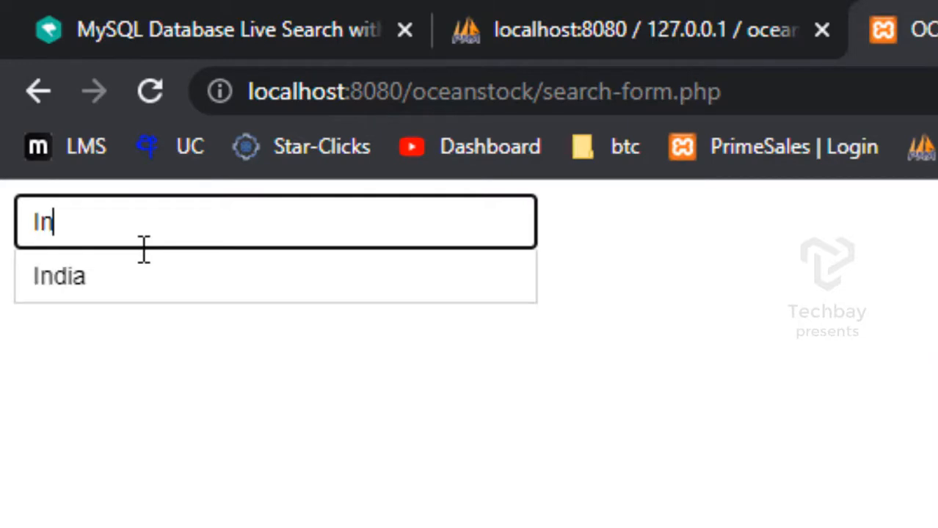
type("dia")
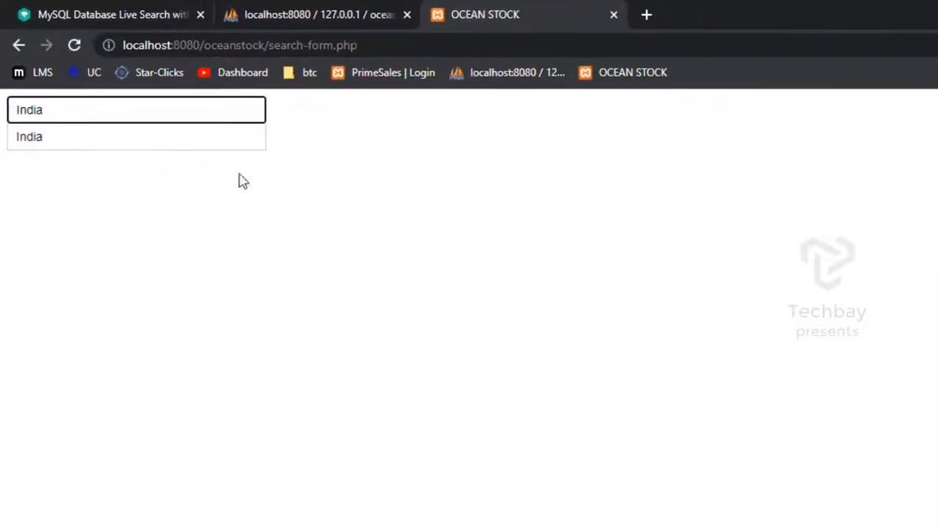
left_click(323, 15)
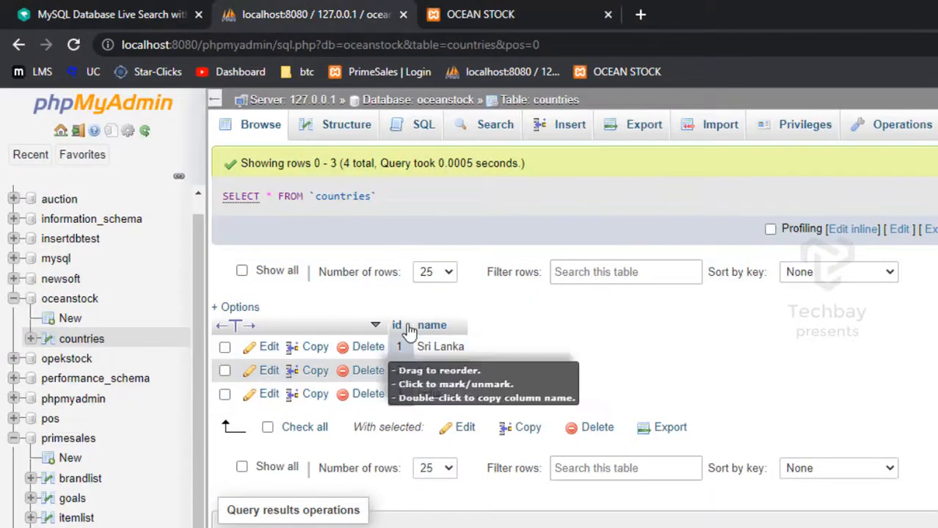